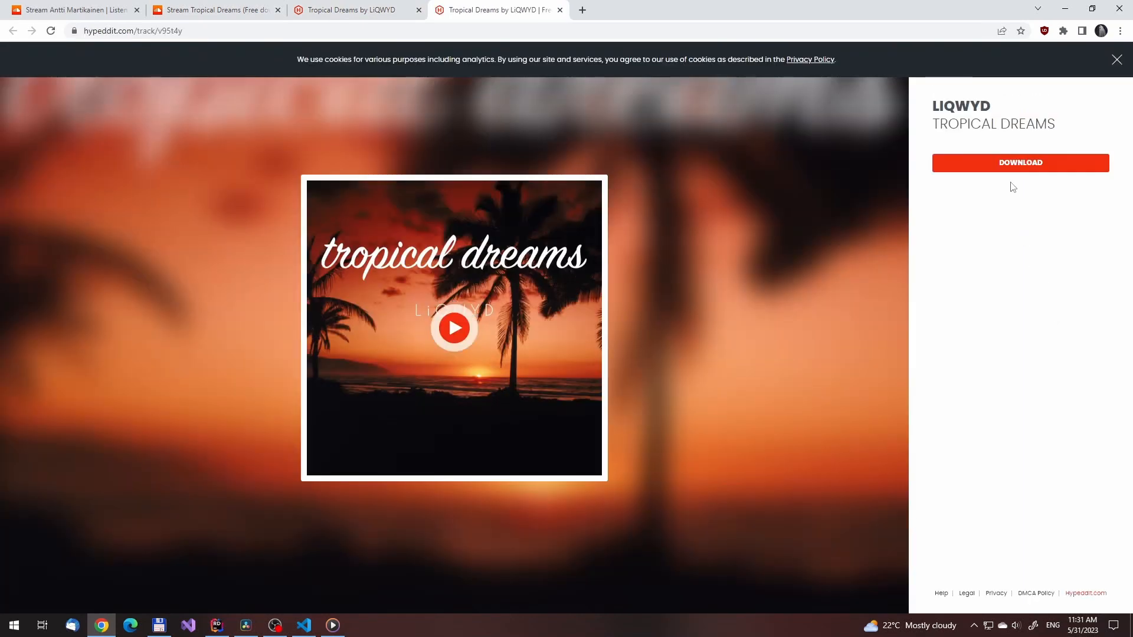
# Unlock the Tropical Dreams download on Hypeddit by authorizing Spotify, then cancel the WAV file
pyautogui.click(1019, 163)
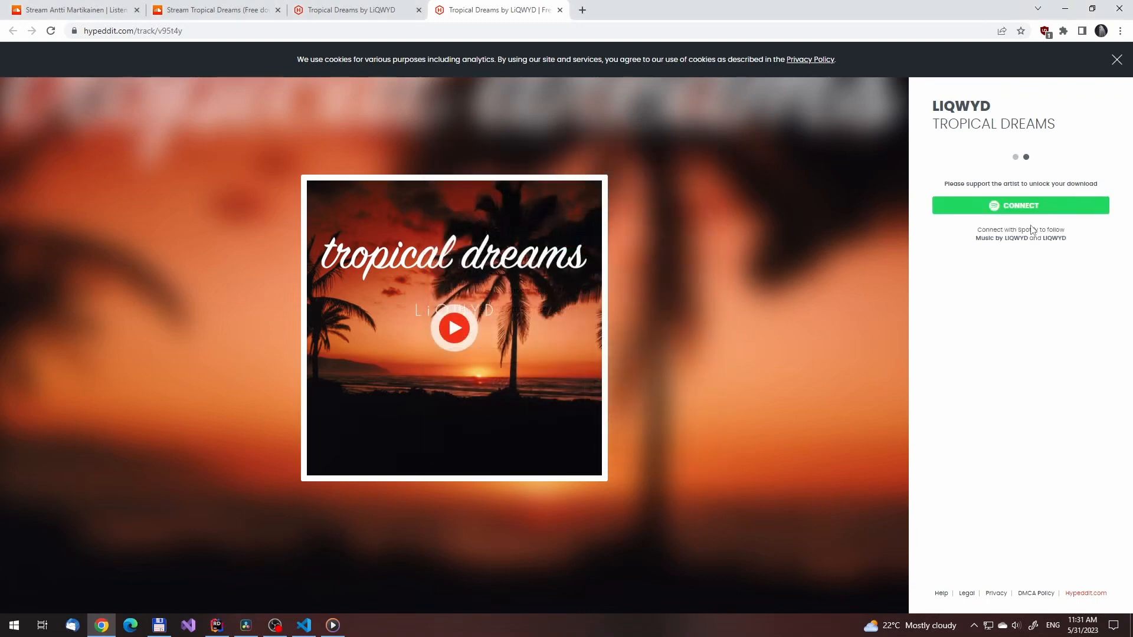
pyautogui.click(1020, 205)
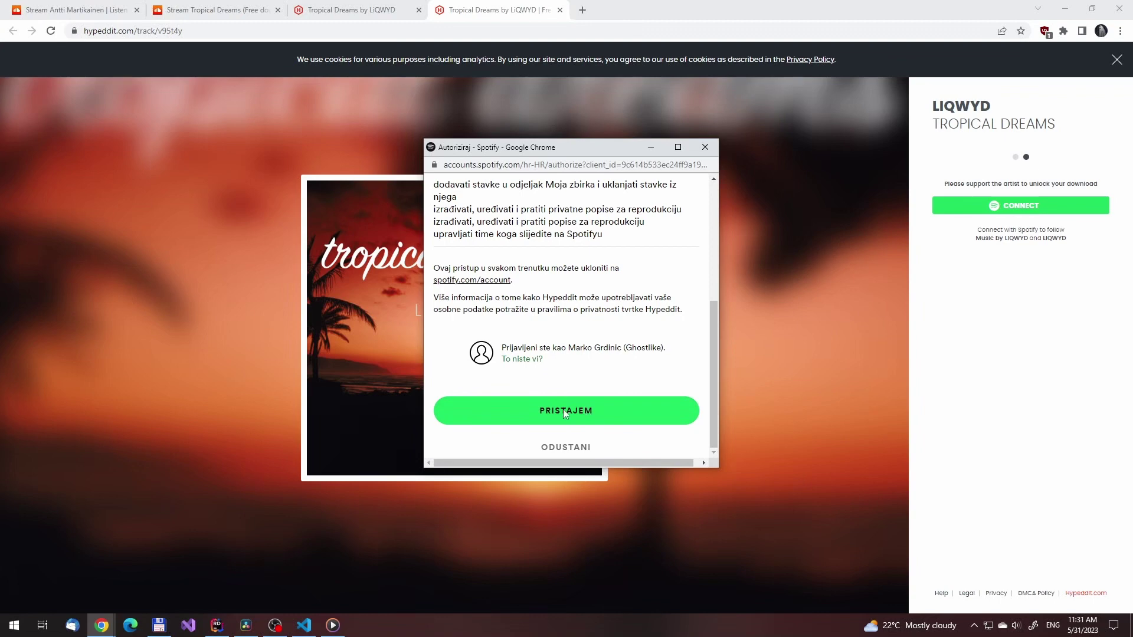
pyautogui.click(567, 411)
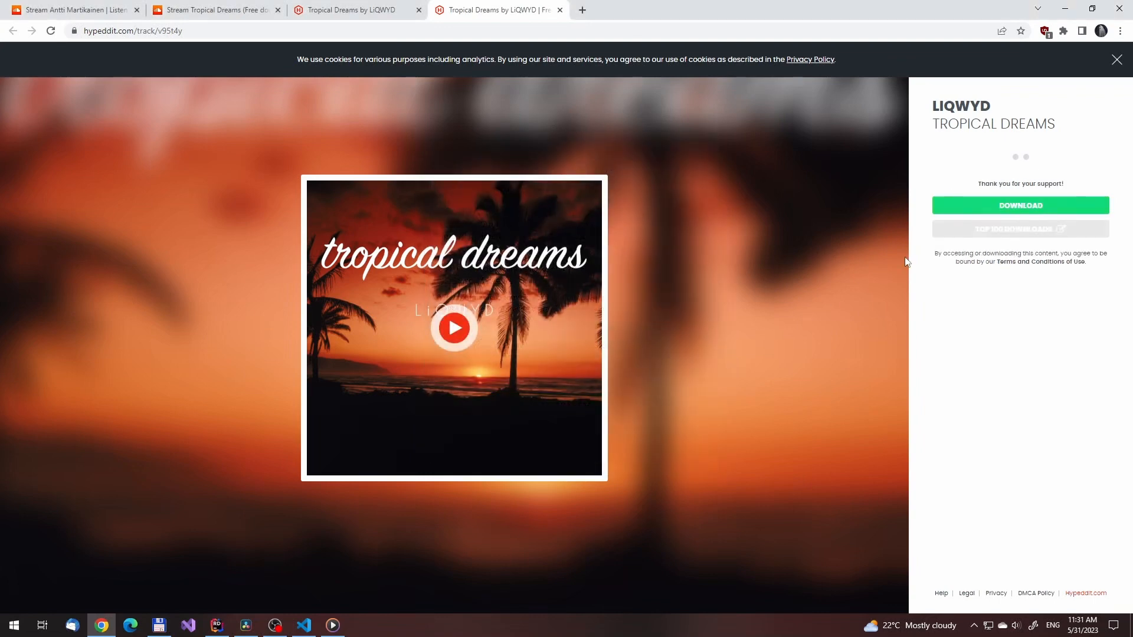
pyautogui.click(1020, 205)
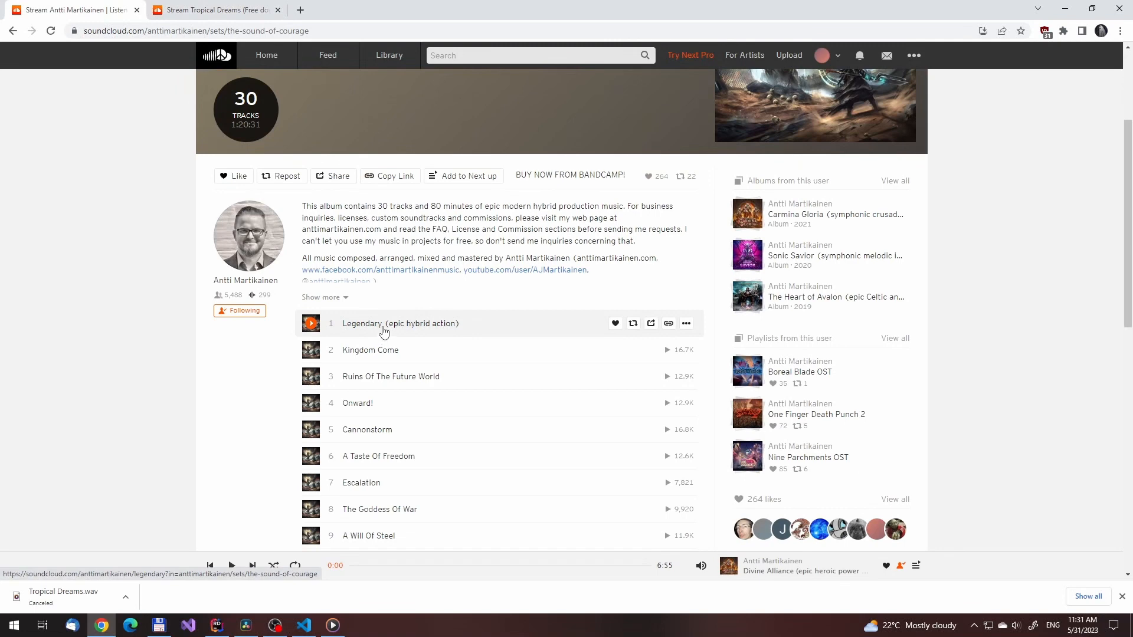
# Open the Legendary (epic hybrid action) track page from the album tracklist
pyautogui.click(398, 324)
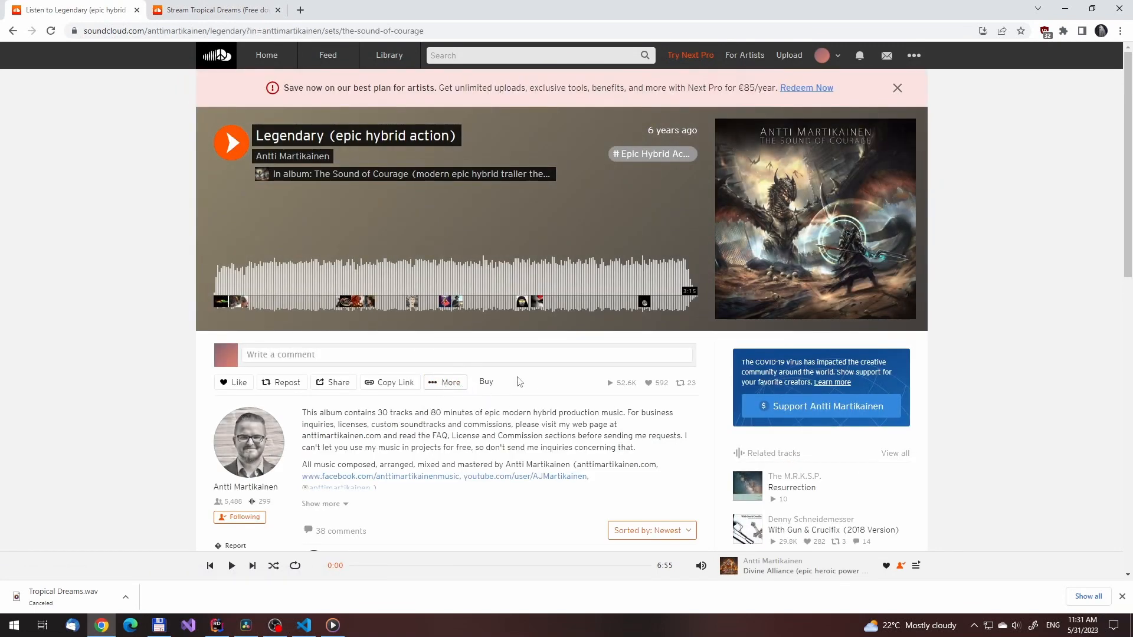
pyautogui.moveTo(557, 384)
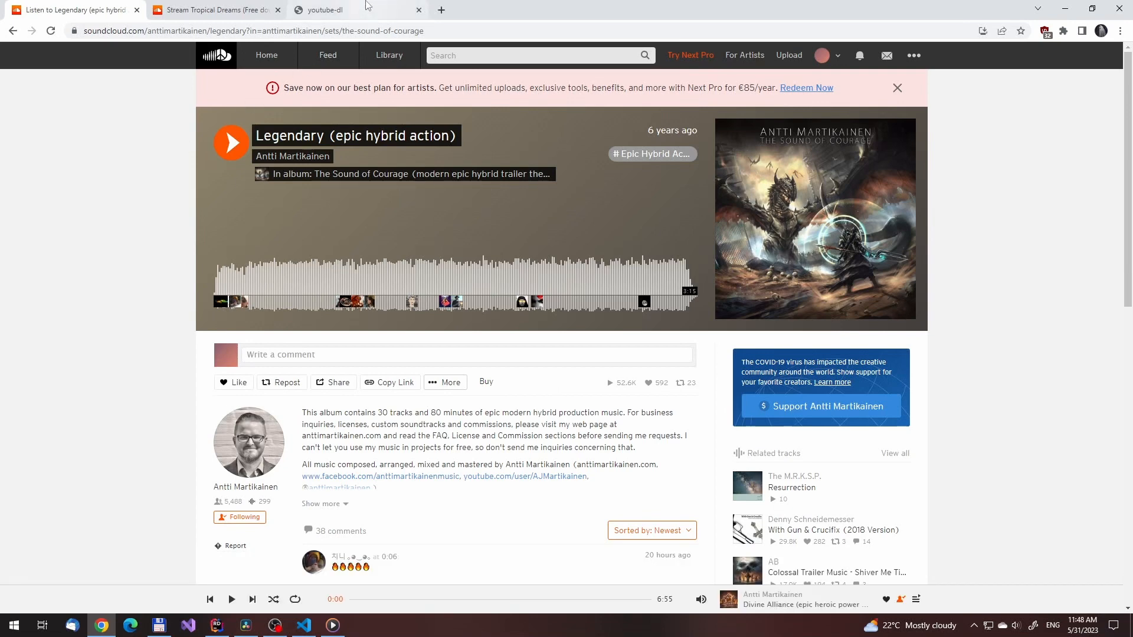
# Download the Windows executable youtube-dl.exe from the youtube-dl download page
pyautogui.click(330, 10)
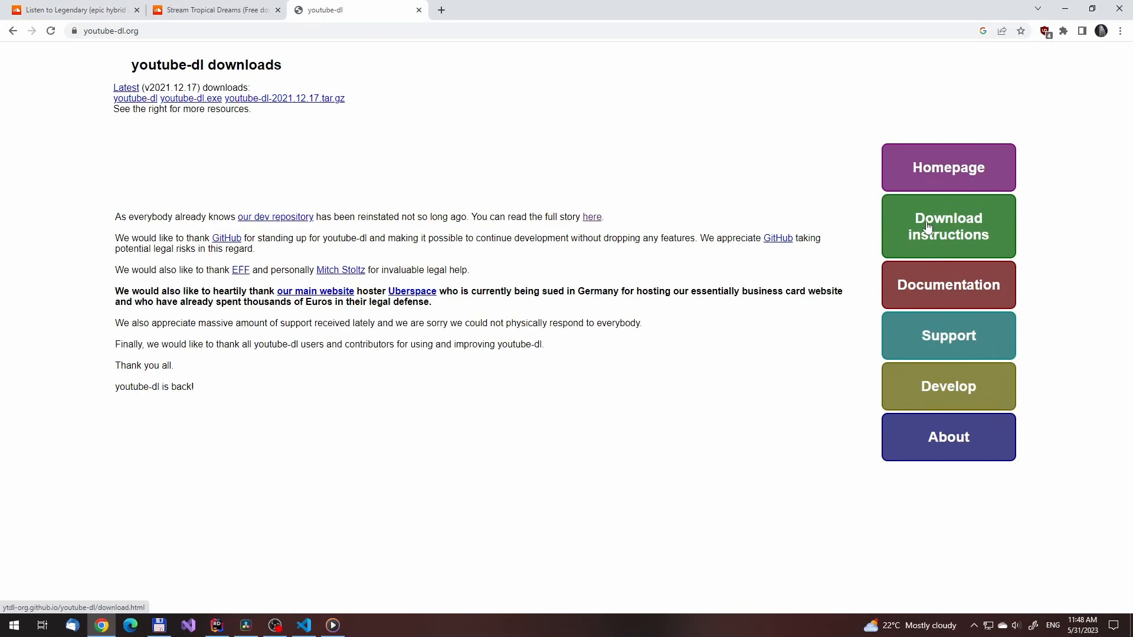
pyautogui.click(948, 225)
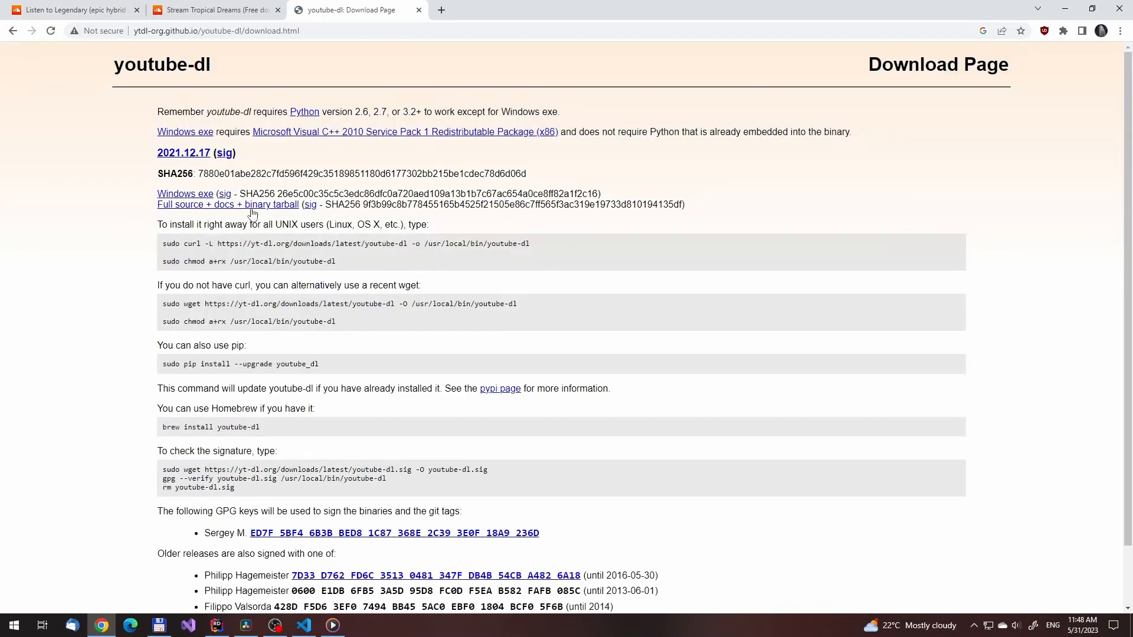
pyautogui.click(184, 194)
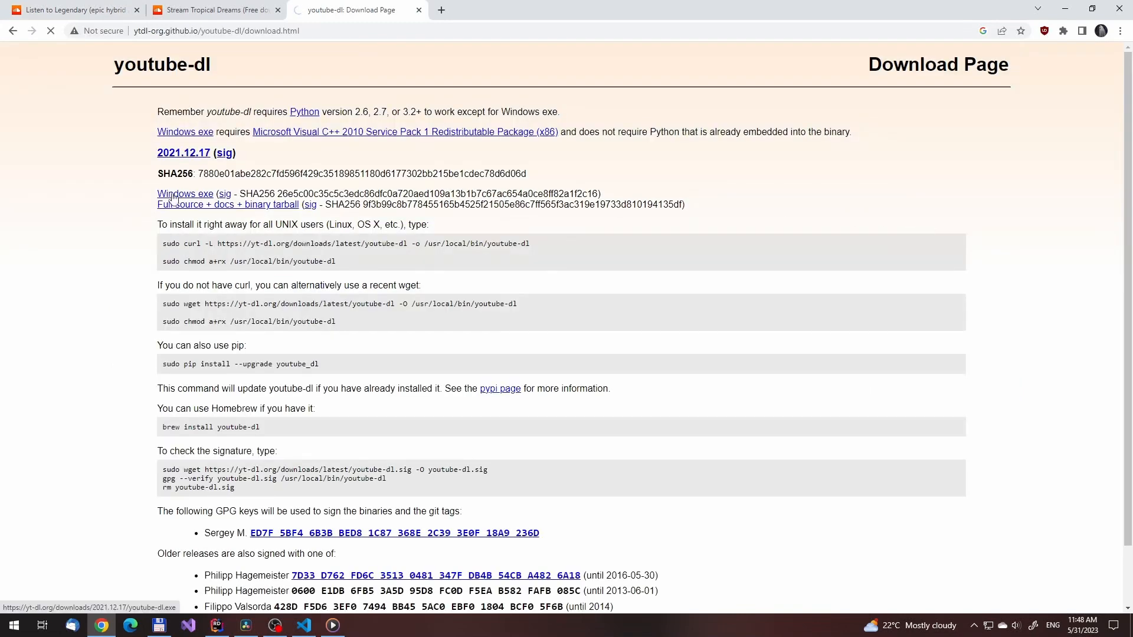
pyautogui.click(184, 194)
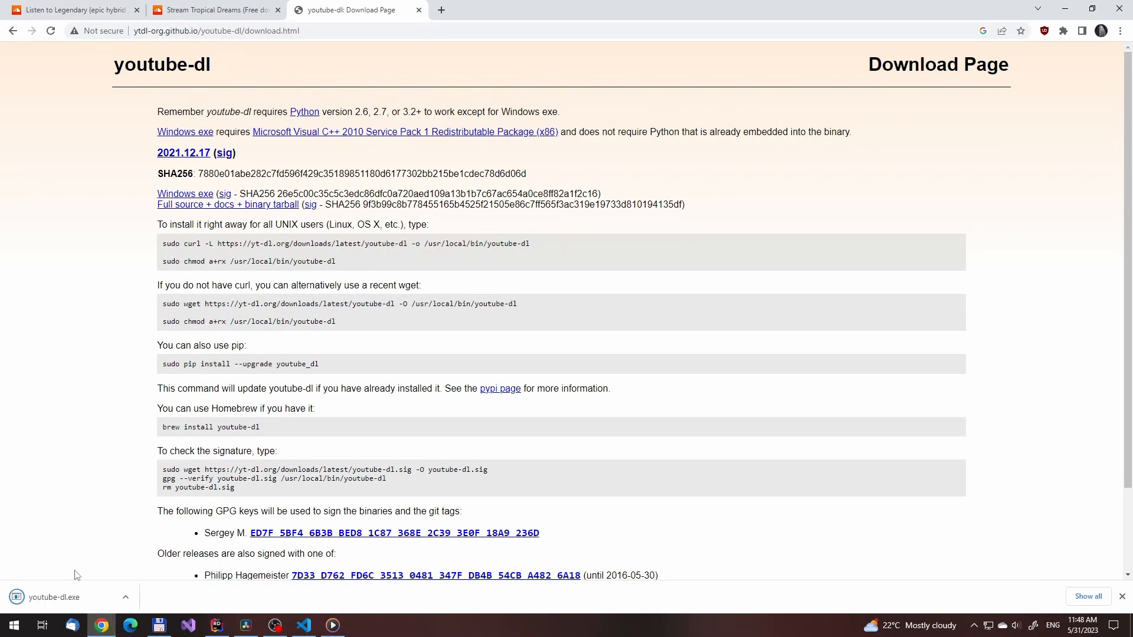
pyautogui.moveTo(269, 503)
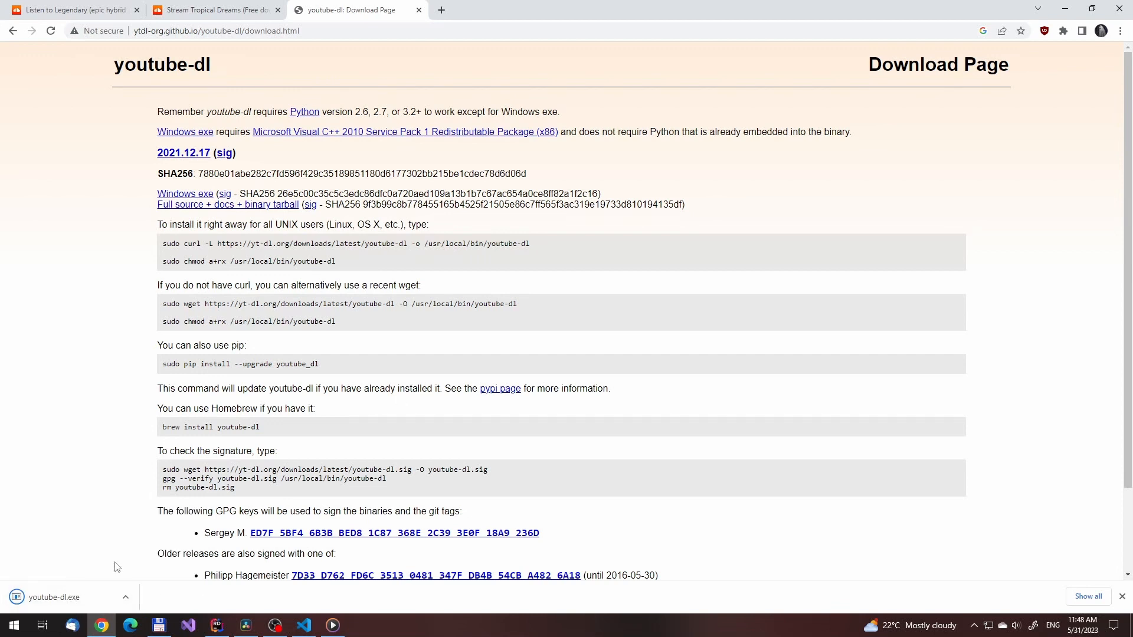
pyautogui.moveTo(57, 598)
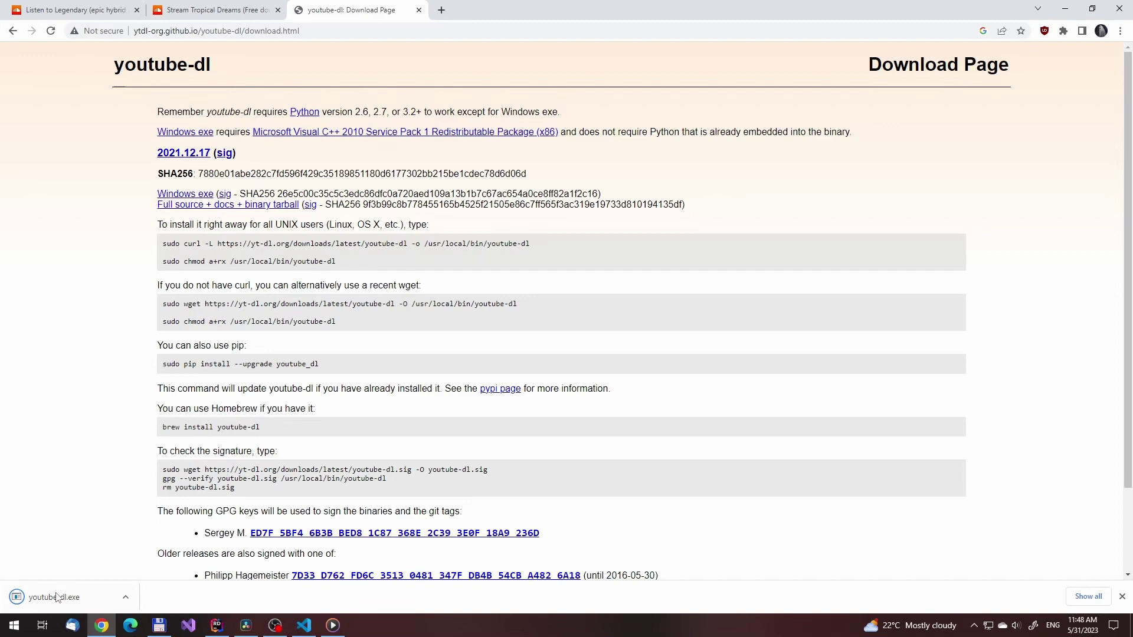
# Create a youtube-dl folder on Storage (E:) and move youtube-dl.exe into it
pyautogui.click(57, 597)
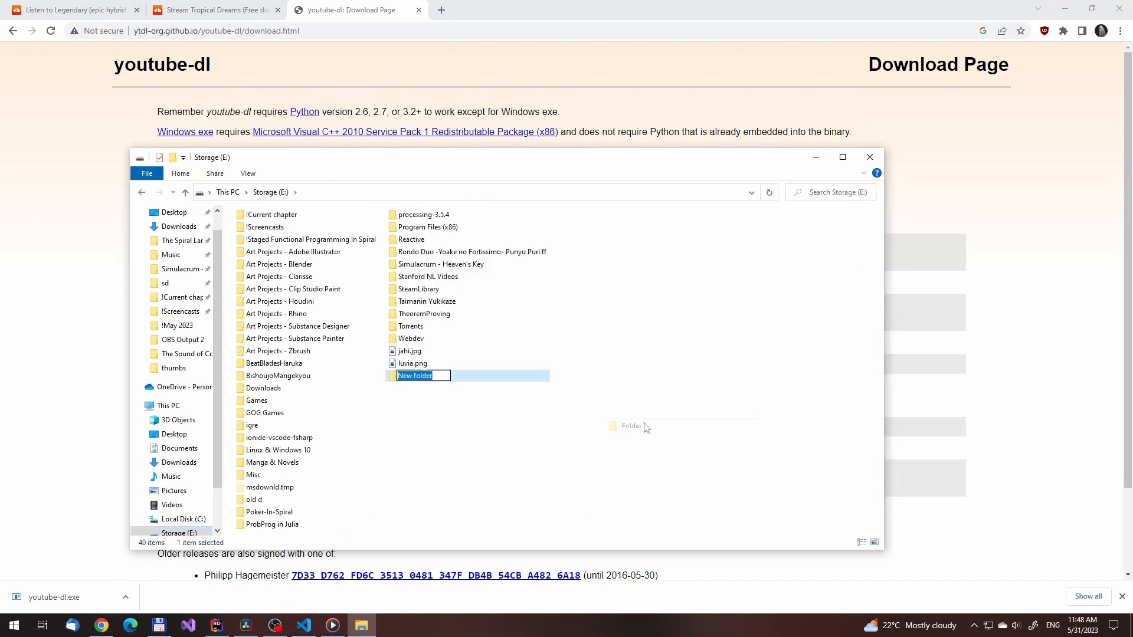
pyautogui.write('youtube')
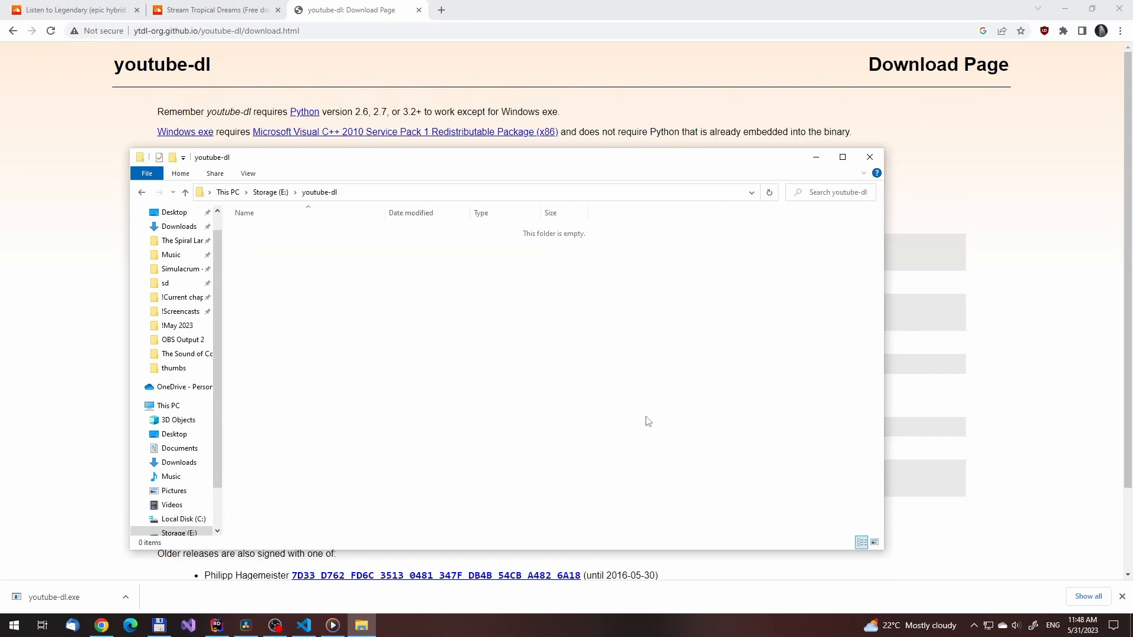
pyautogui.click(269, 229)
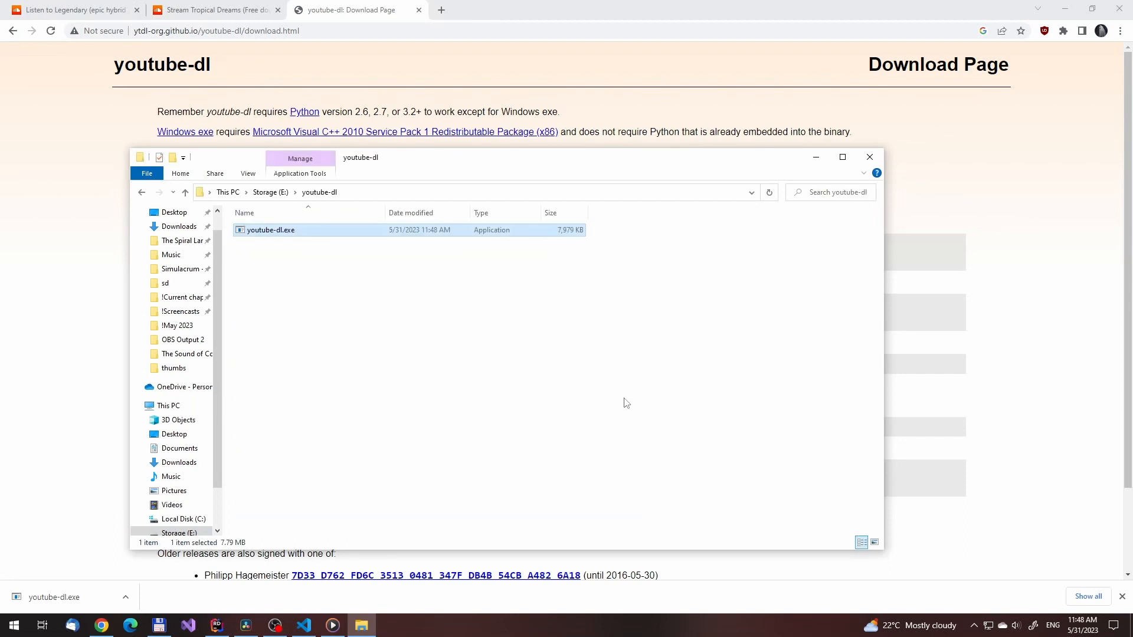
pyautogui.moveTo(329, 295)
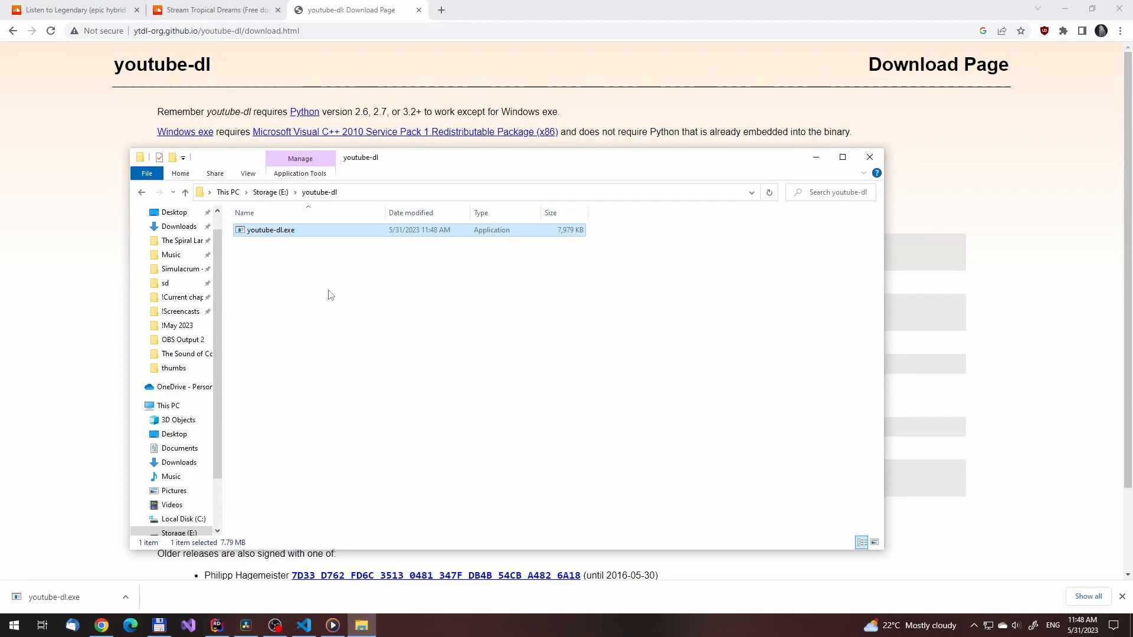
pyautogui.click(146, 172)
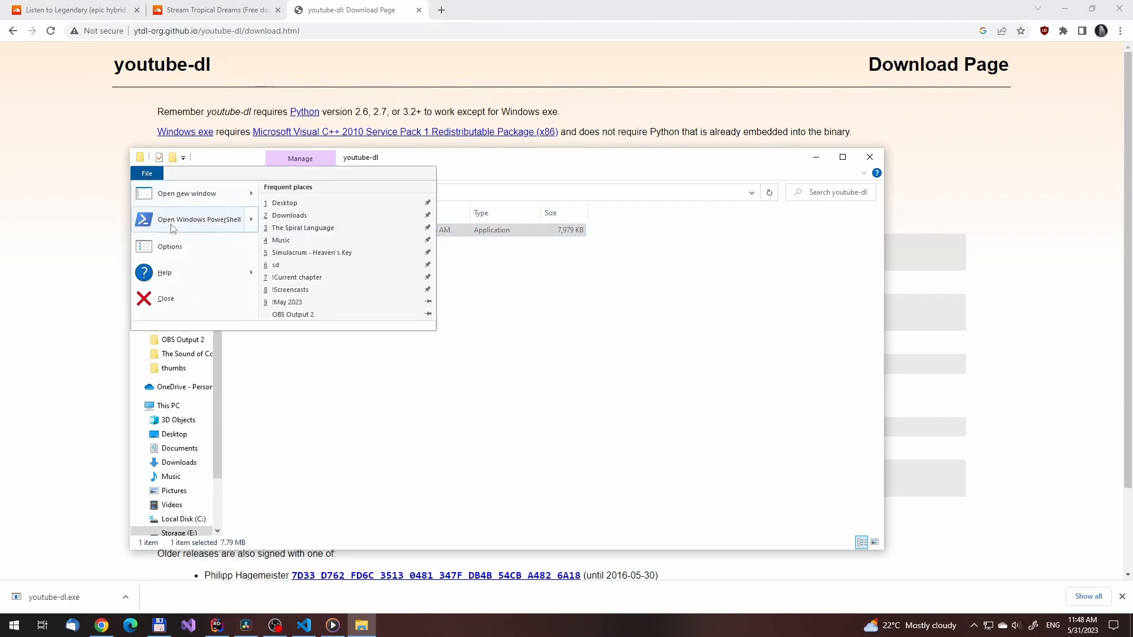
# Open PowerShell at E:\youtube-dl and copy the Tropical Dreams SoundCloud URL
pyautogui.click(198, 219)
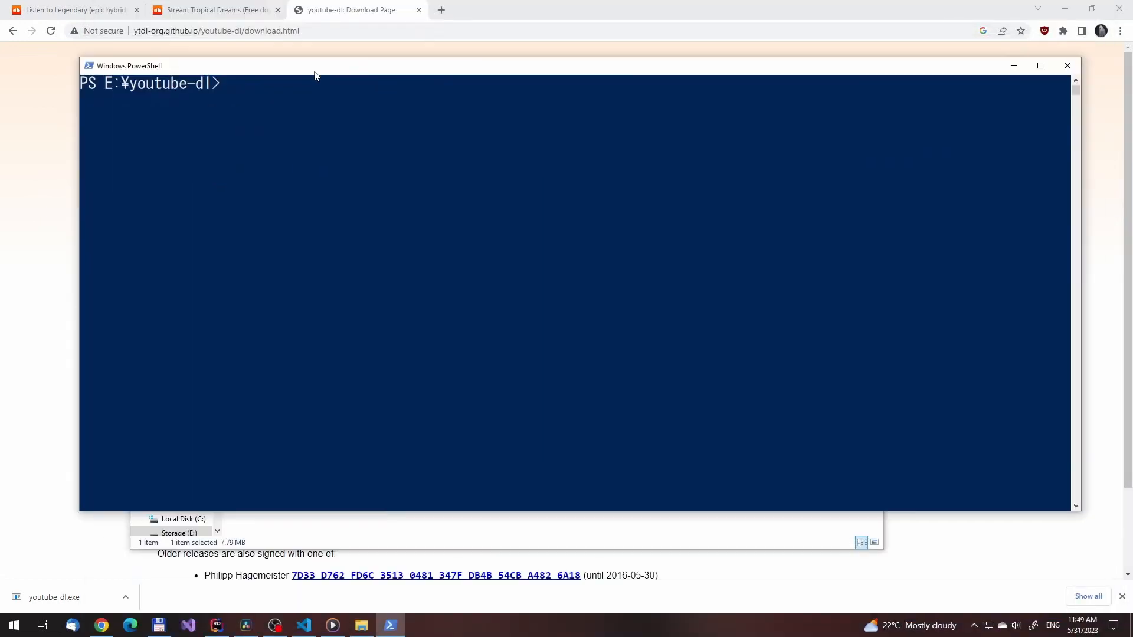
pyautogui.click(203, 9)
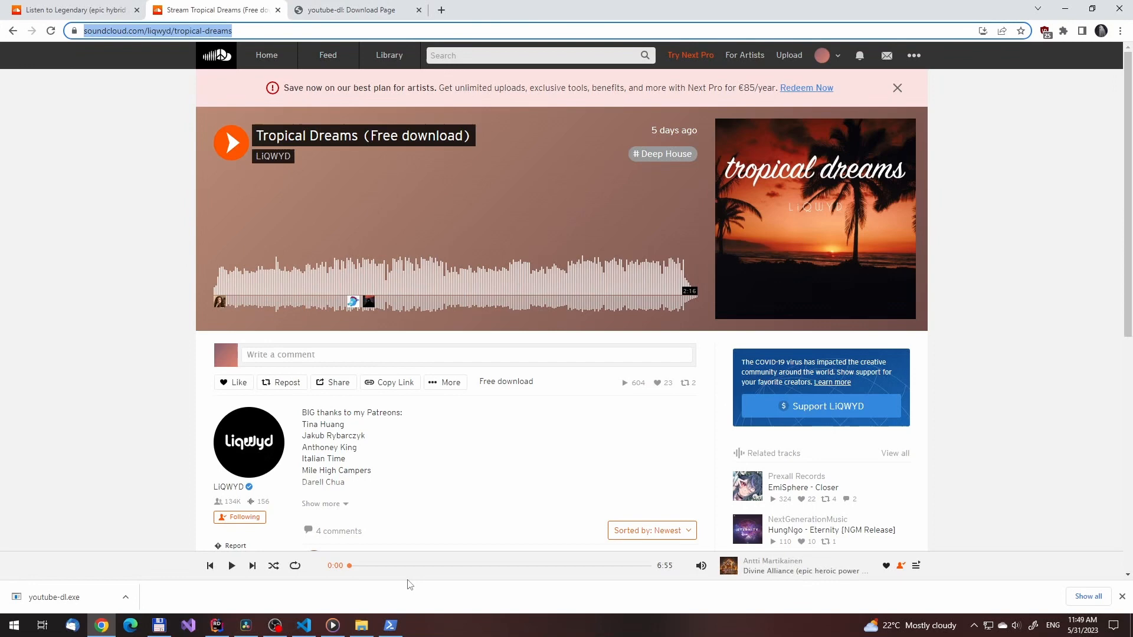
pyautogui.click(389, 625)
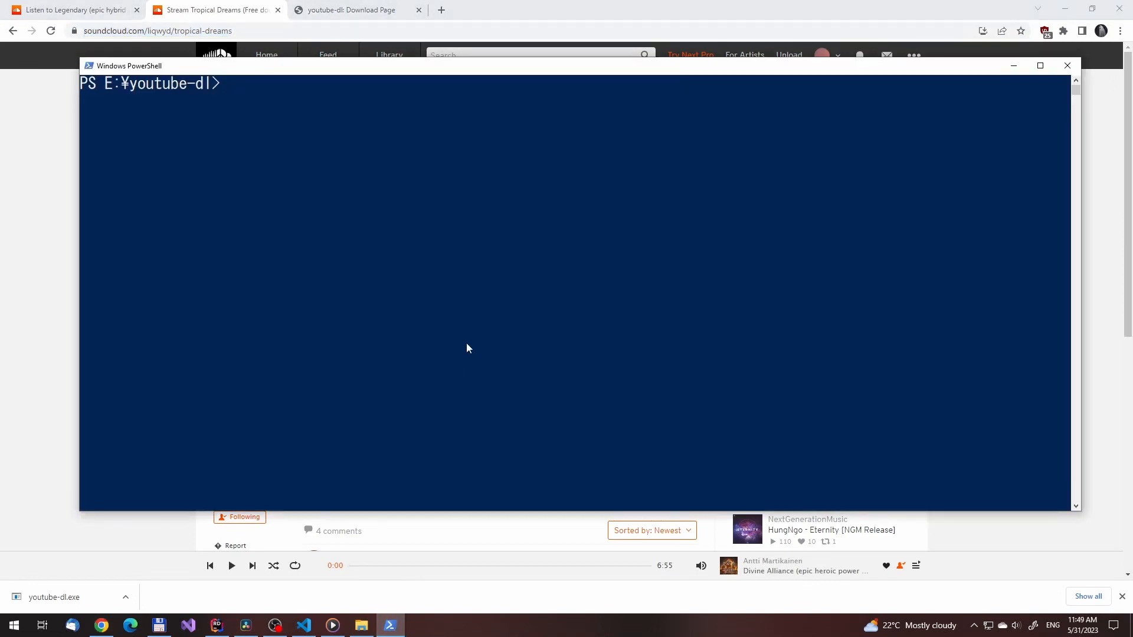
pyautogui.write('./youtube-d')
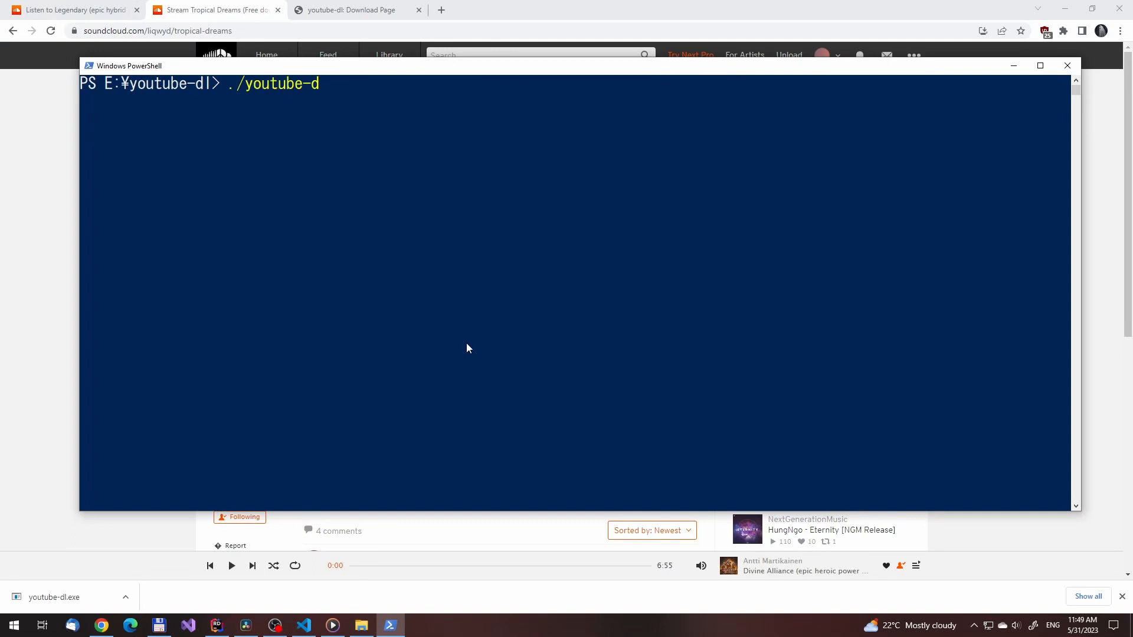
pyautogui.write('l.exe')
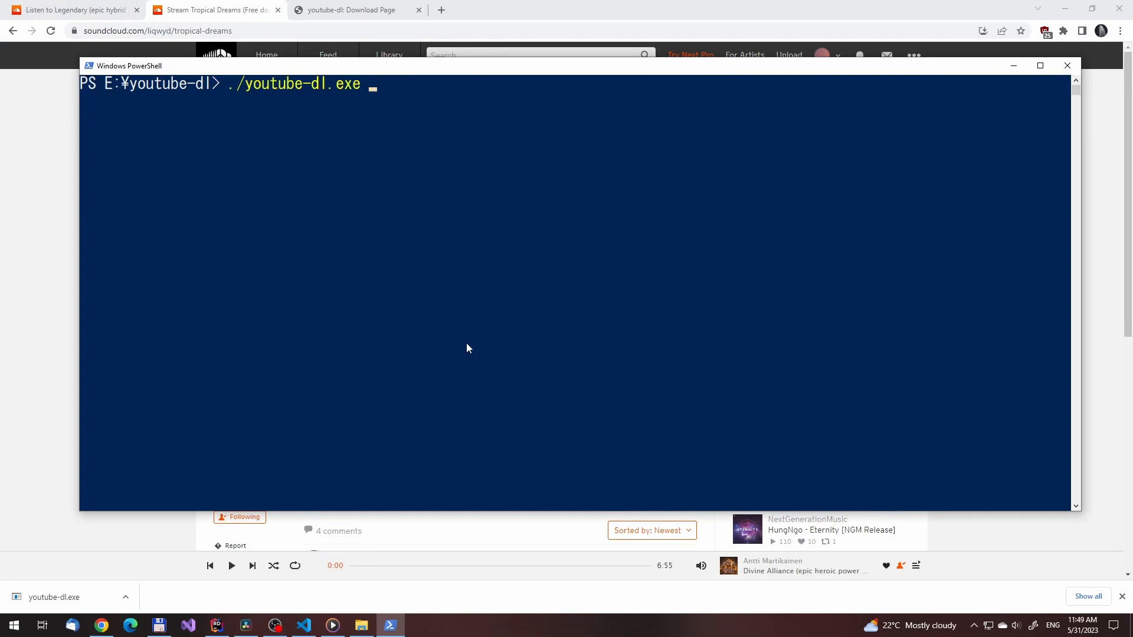
pyautogui.write('https://soundcloud.com/liqwyd/tropical-dreams')
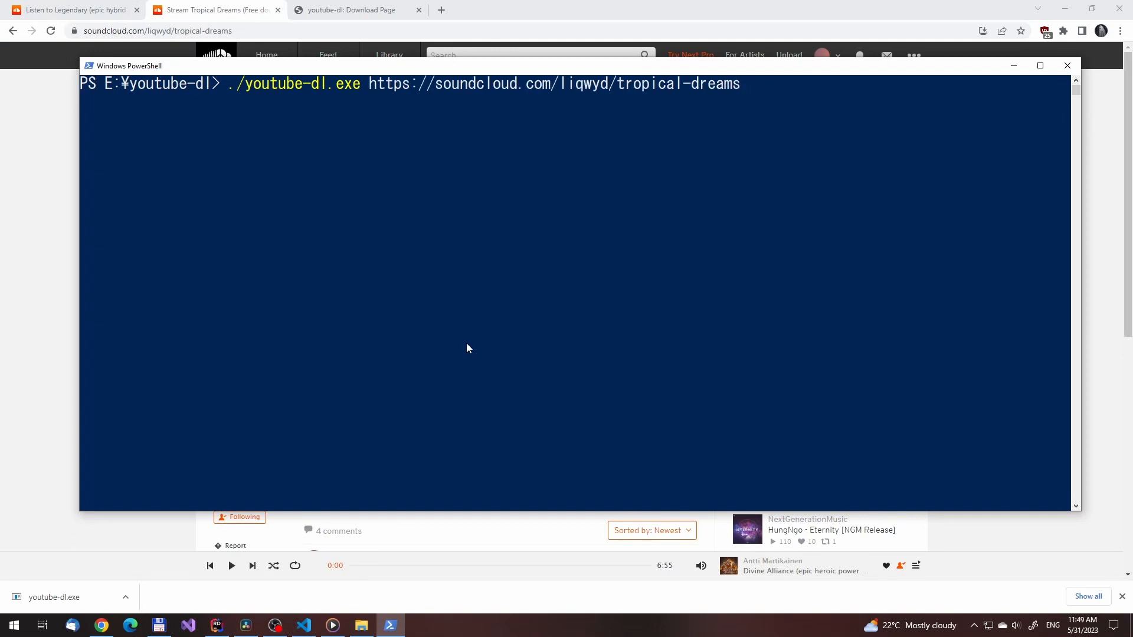
pyautogui.press('Enter')
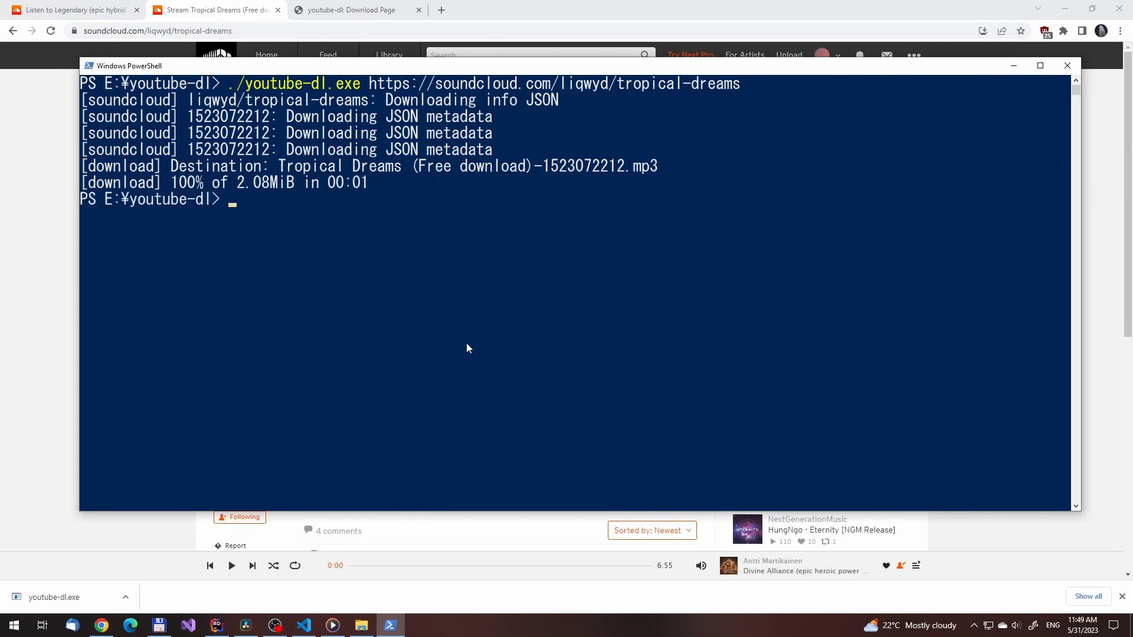
pyautogui.write('dir')
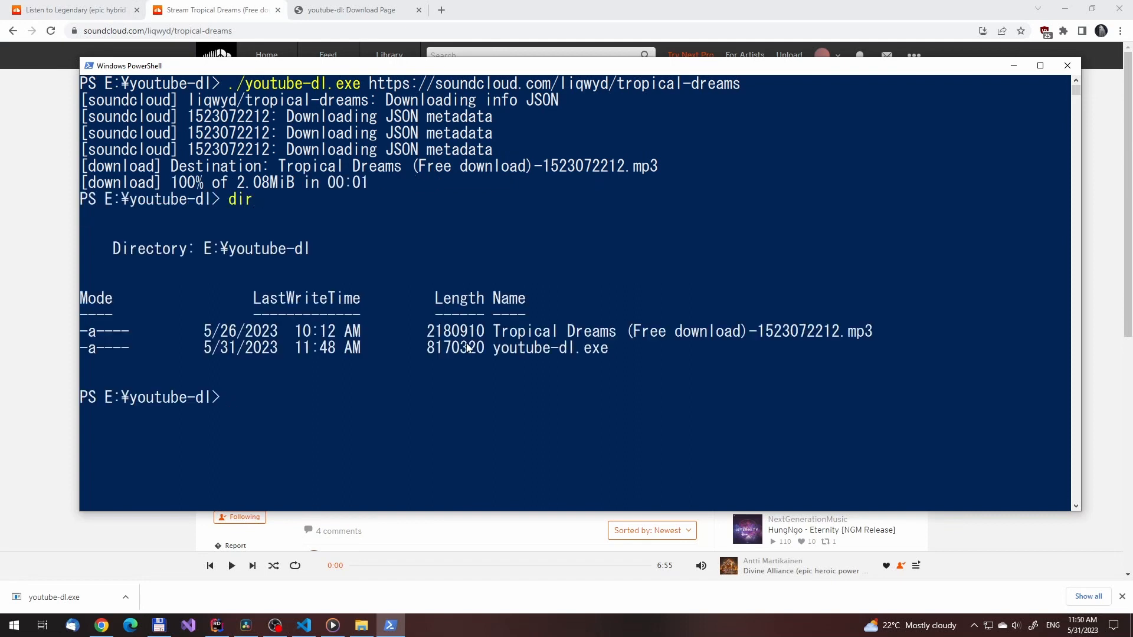
pyautogui.click(65, 12)
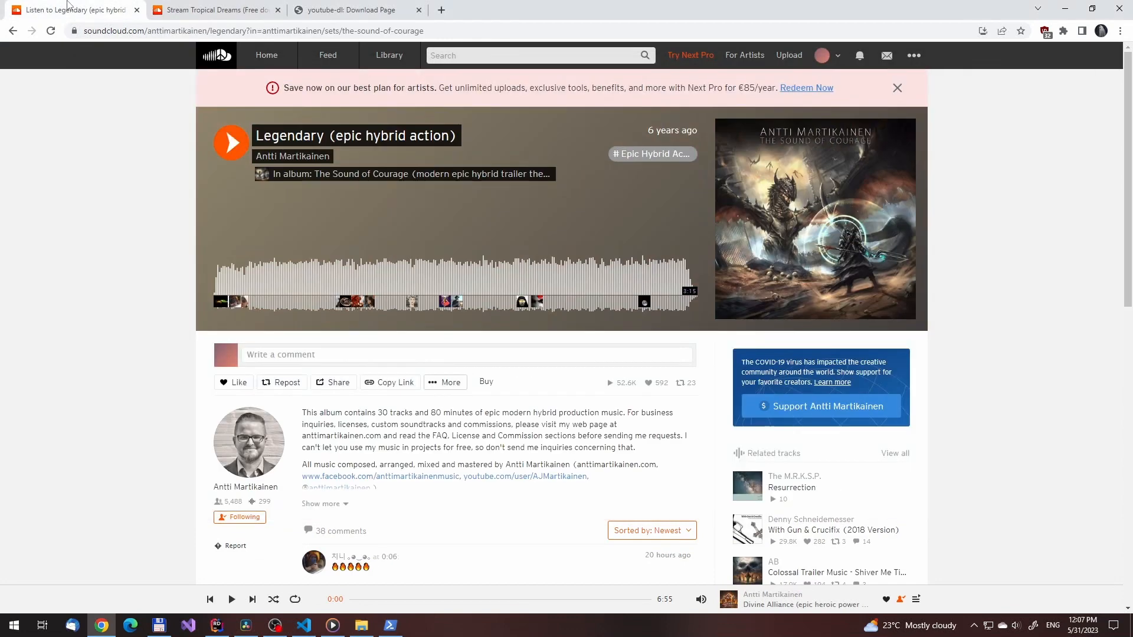
# Download Legendary and start The Sound of Courage album, stopping it with Ctrl+C after three tracks
pyautogui.scroll(-3)
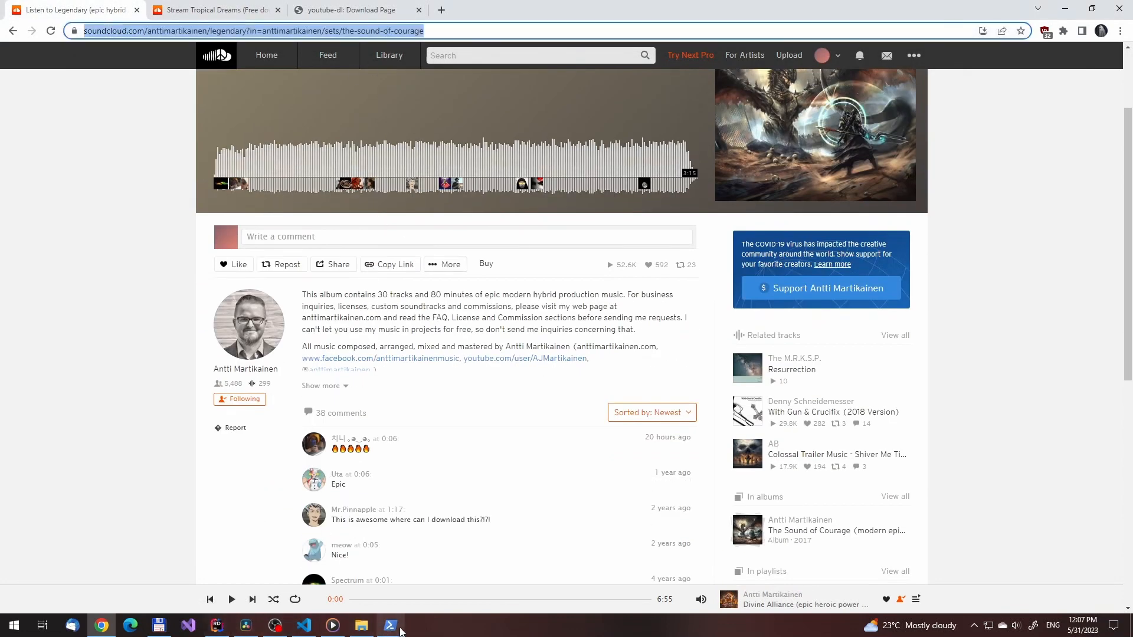
pyautogui.click(389, 625)
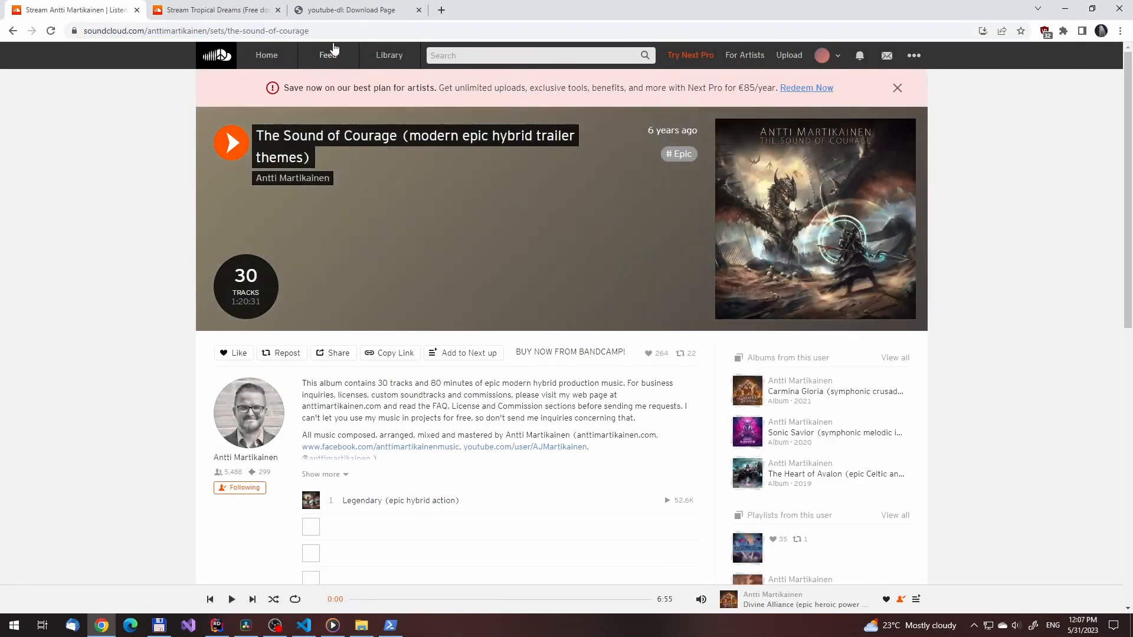
pyautogui.click(389, 625)
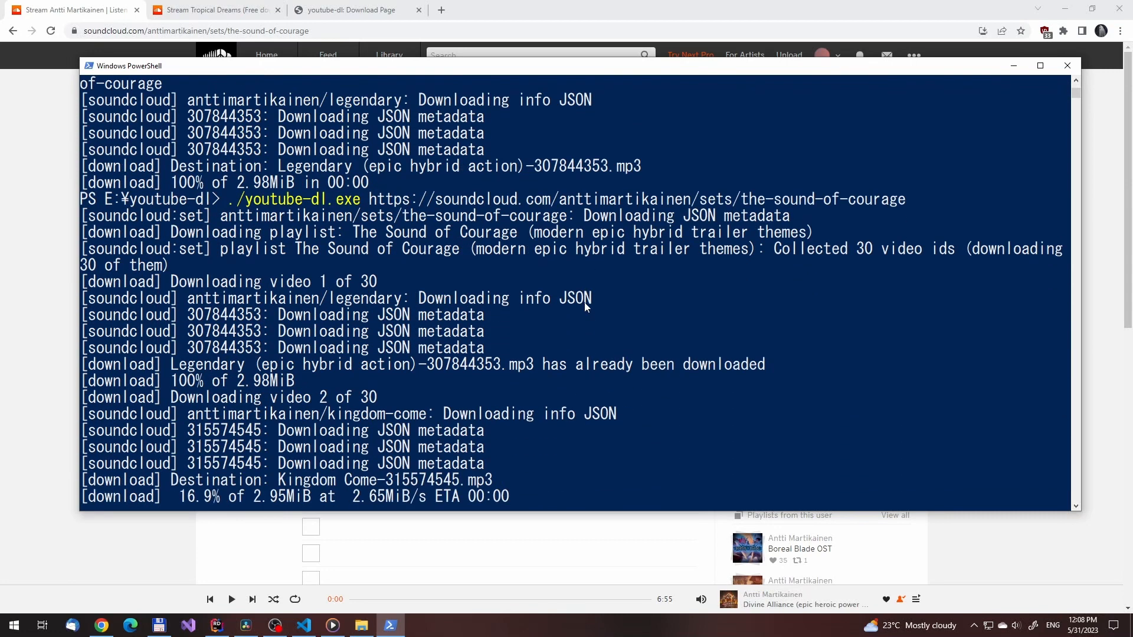
pyautogui.press('Ctrl+c')
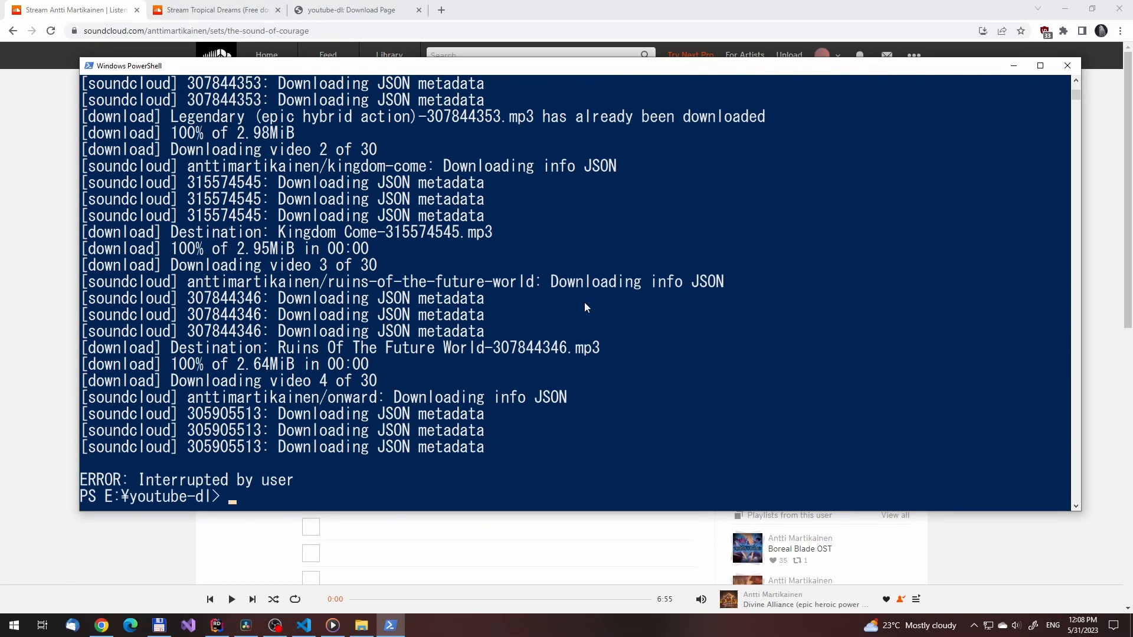
pyautogui.click(363, 625)
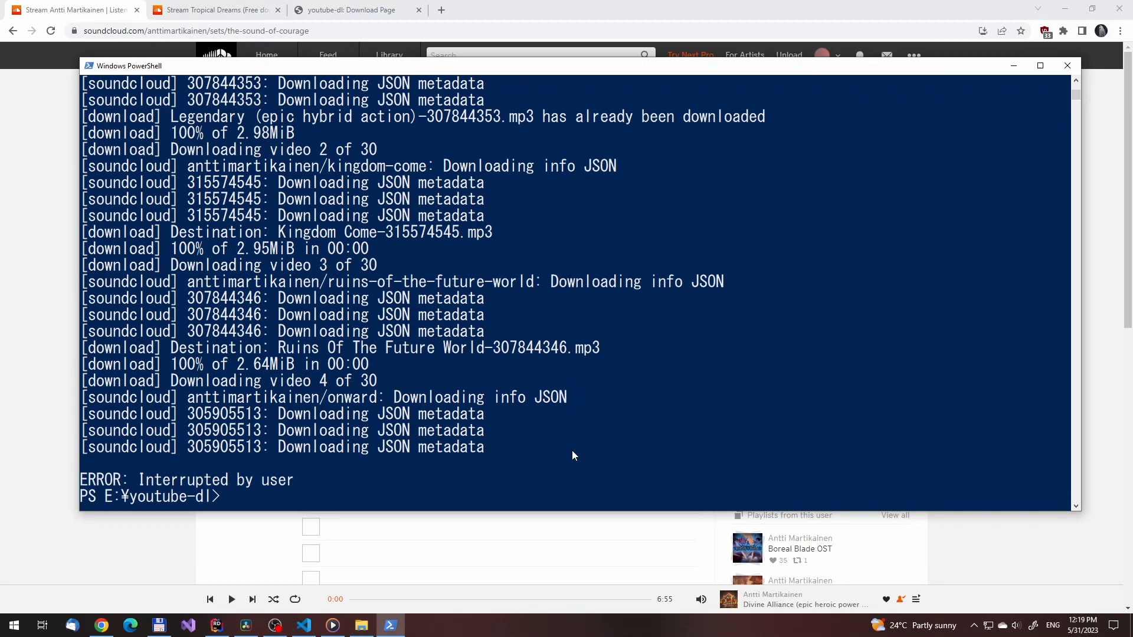
pyautogui.click(349, 10)
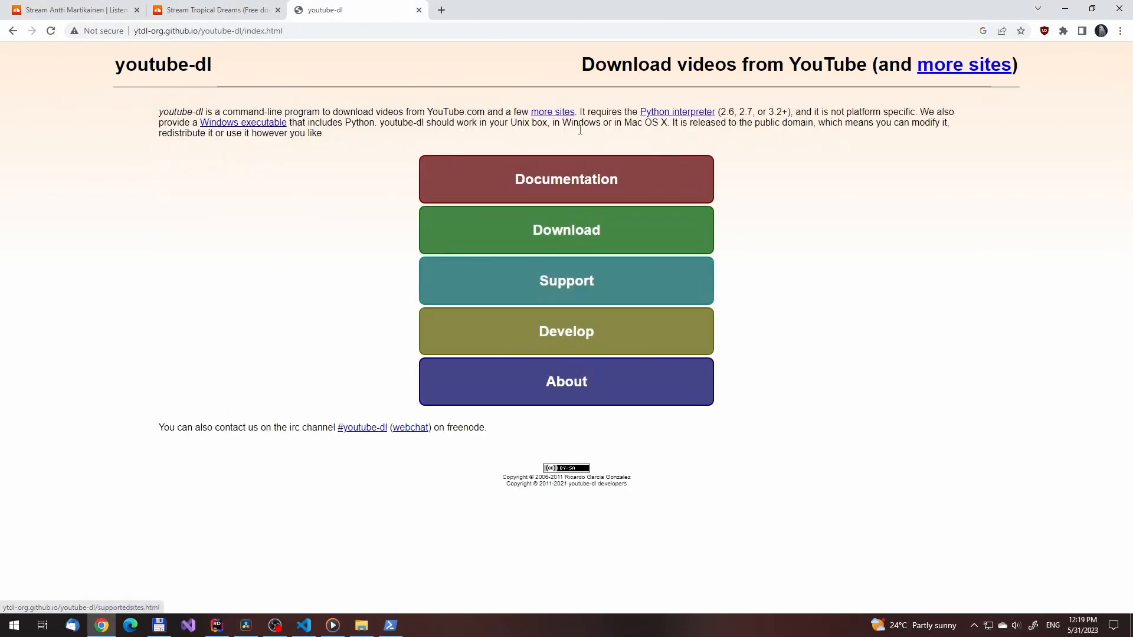
# Look up the playlist output template example in the youtube-dl README on GitHub
pyautogui.click(567, 180)
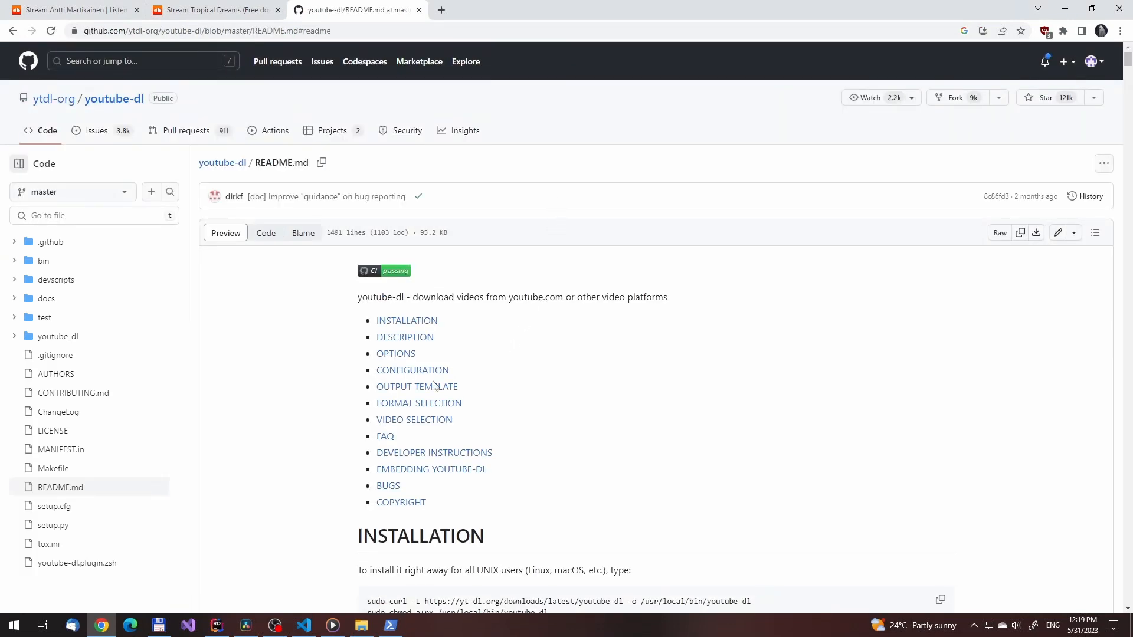
pyautogui.click(416, 385)
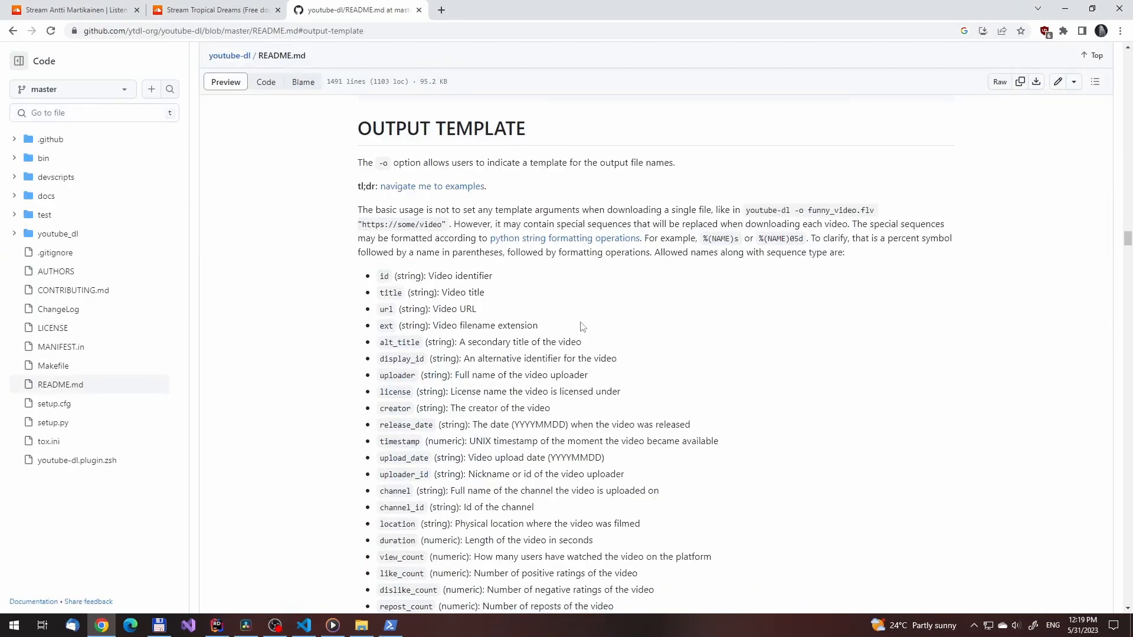
pyautogui.scroll(-3)
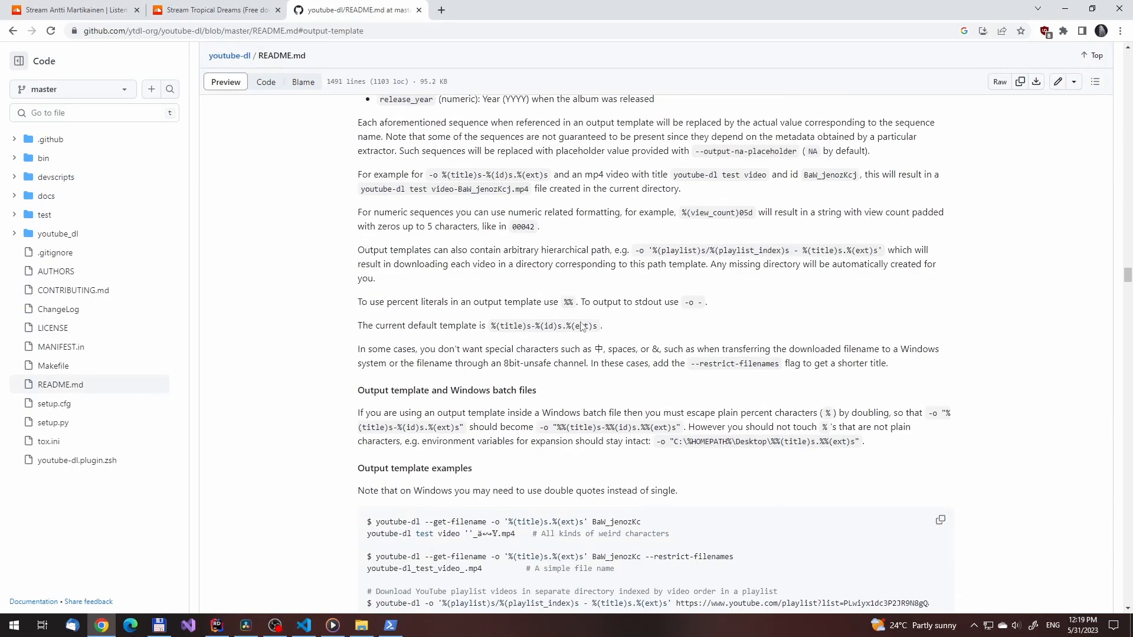
pyautogui.scroll(-3)
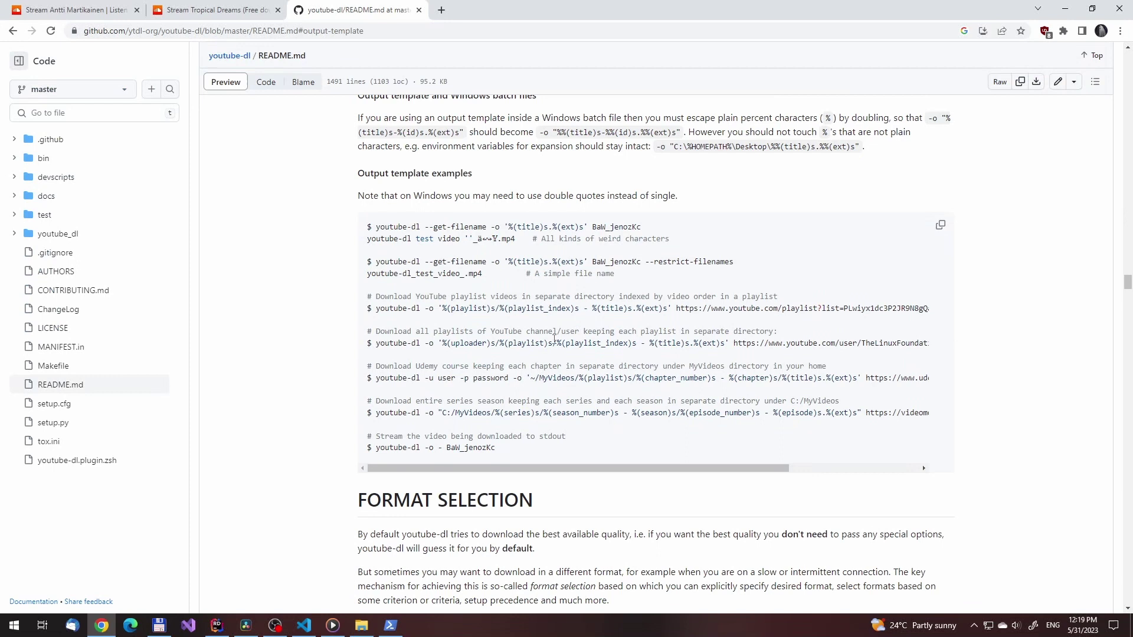
pyautogui.moveTo(682, 317)
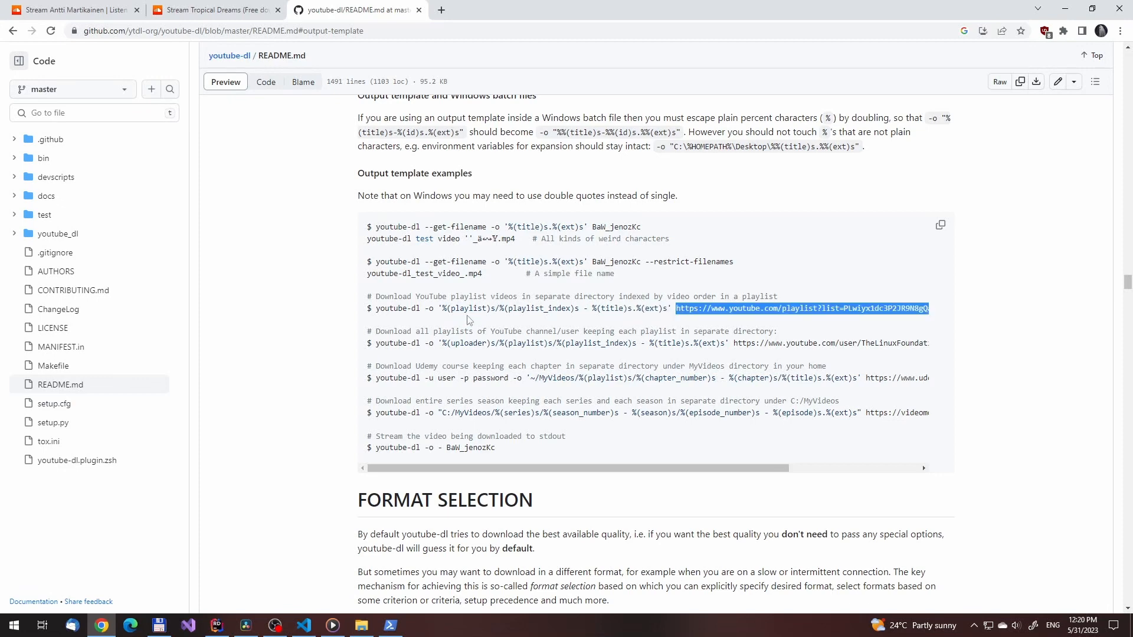
pyautogui.click(389, 625)
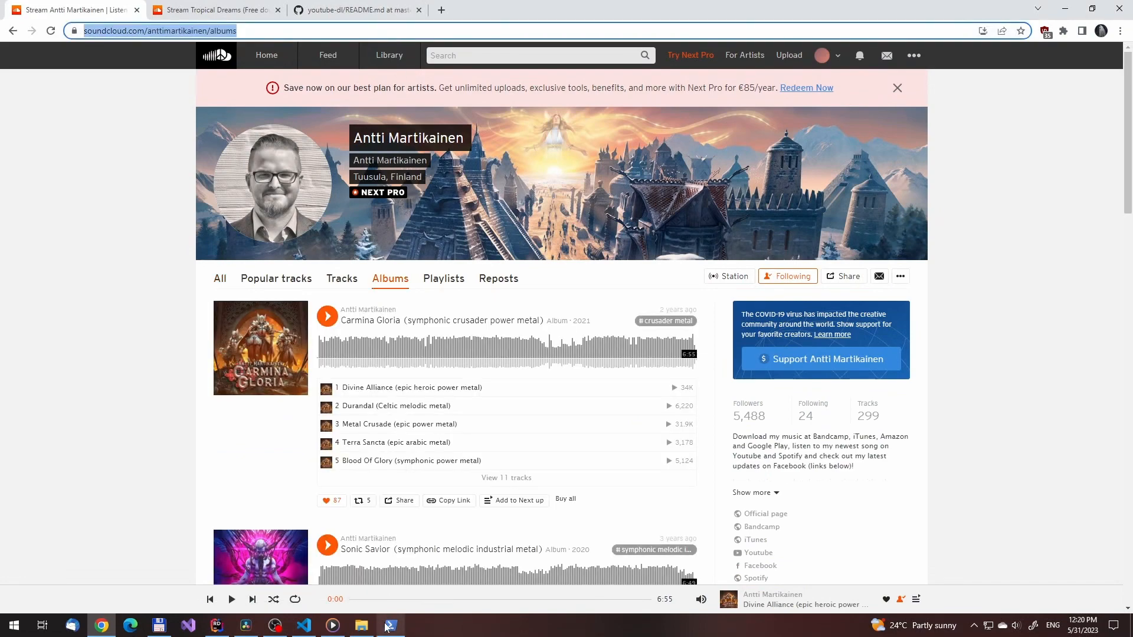
# Download the albums URL with the -o playlist/playlist_index output template so tracks go into an album folder
pyautogui.click(389, 625)
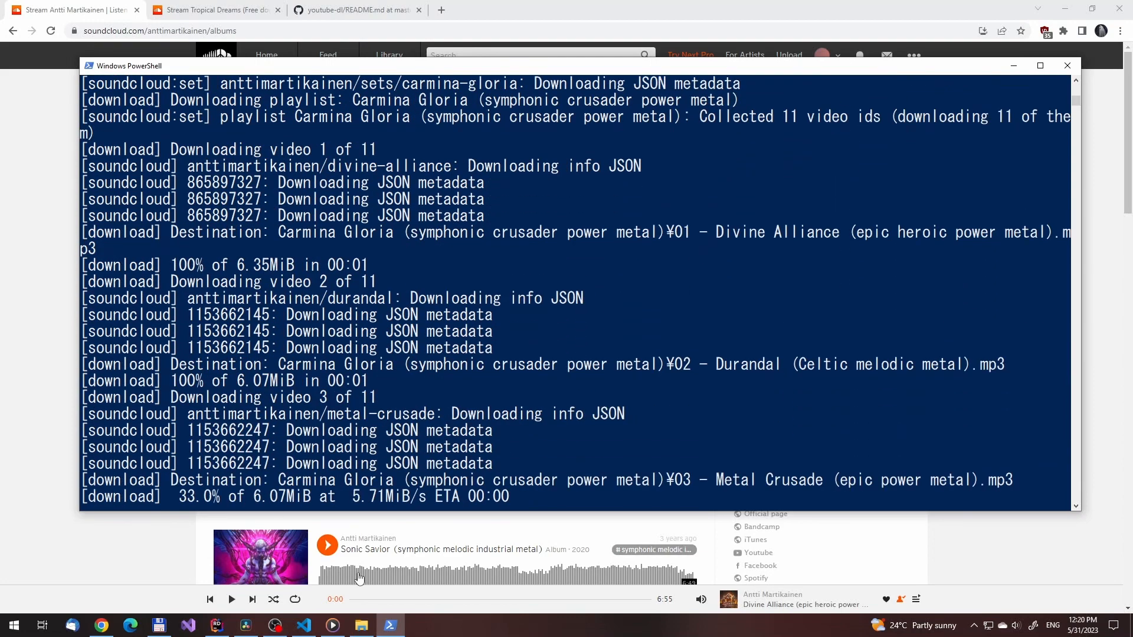
# Check the Carmina Gloria folder in E:\youtube-dl, then stop the album download with Ctrl+C
pyautogui.click(361, 625)
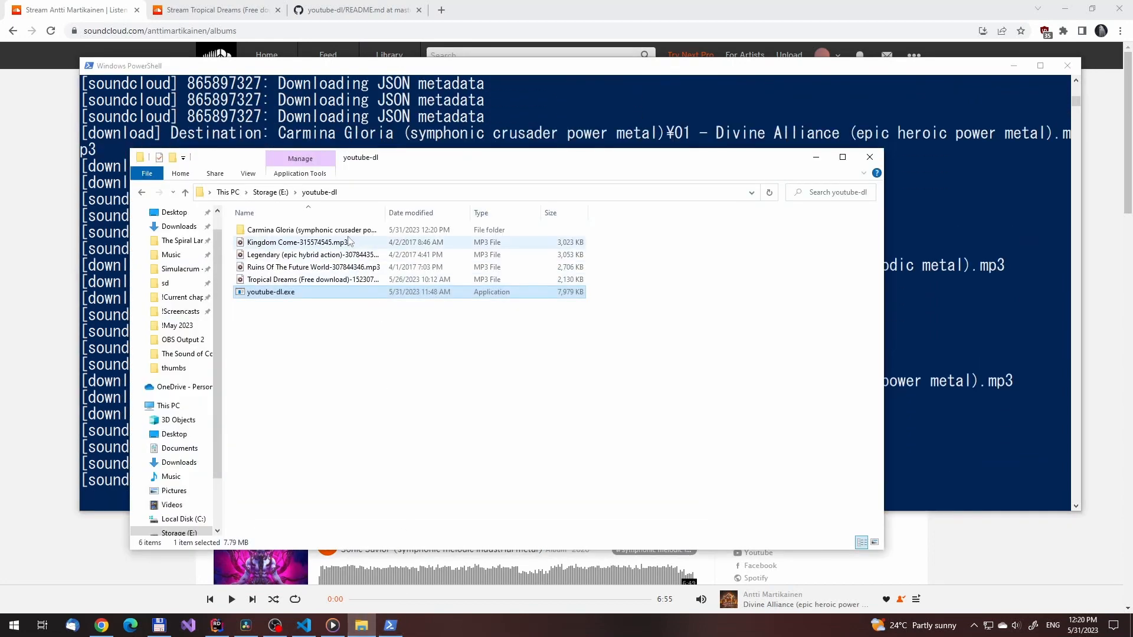
pyautogui.doubleClick(310, 228)
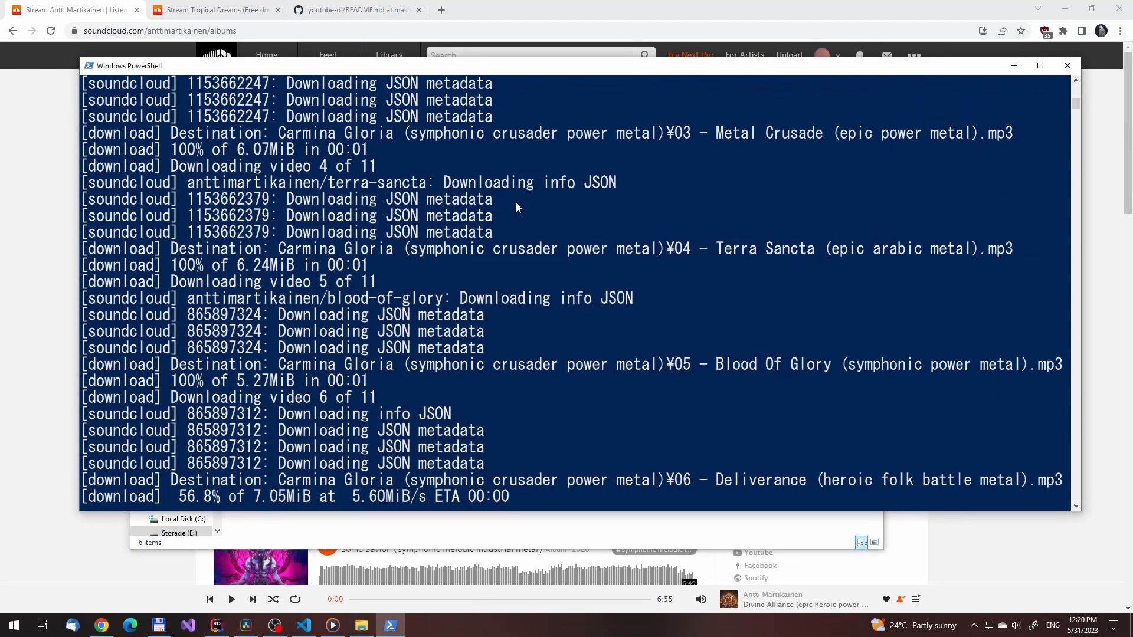
pyautogui.press('Ctrl+c')
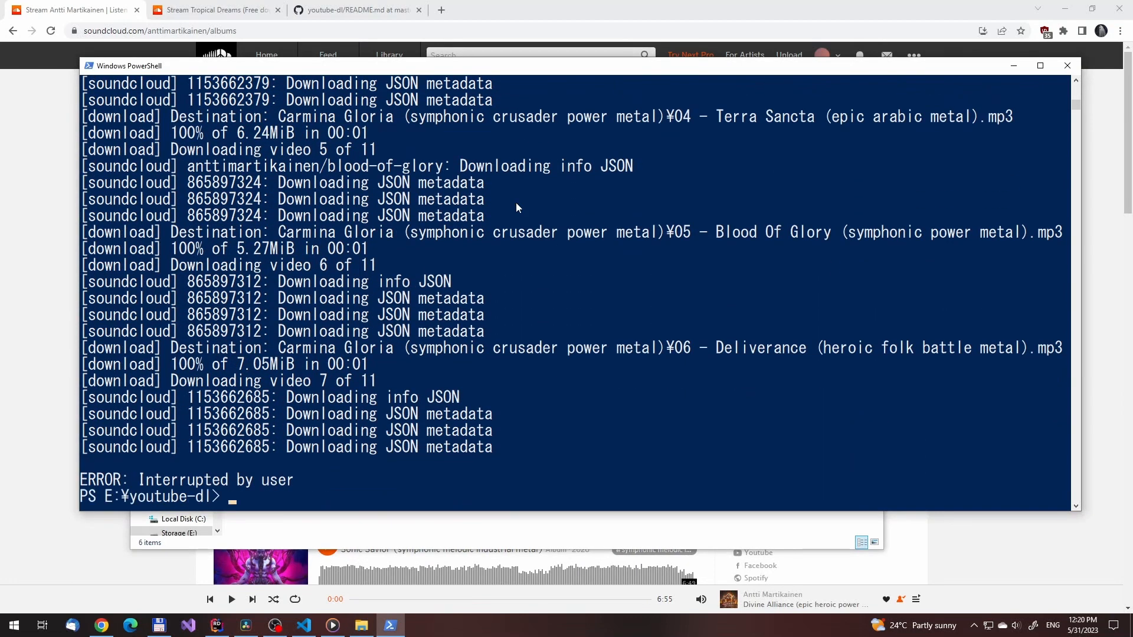